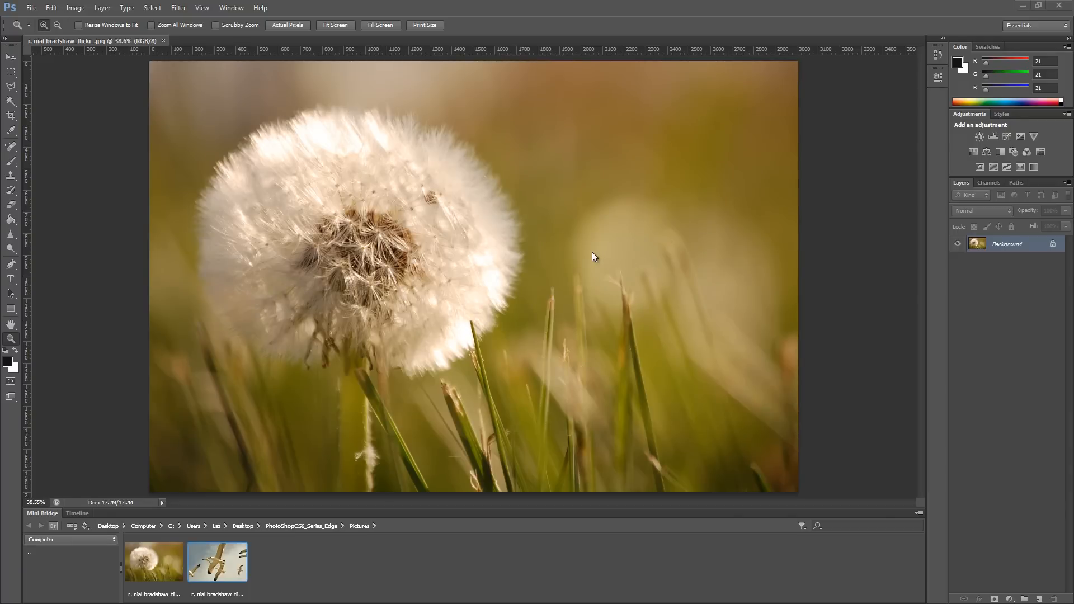
pyautogui.moveTo(458, 273)
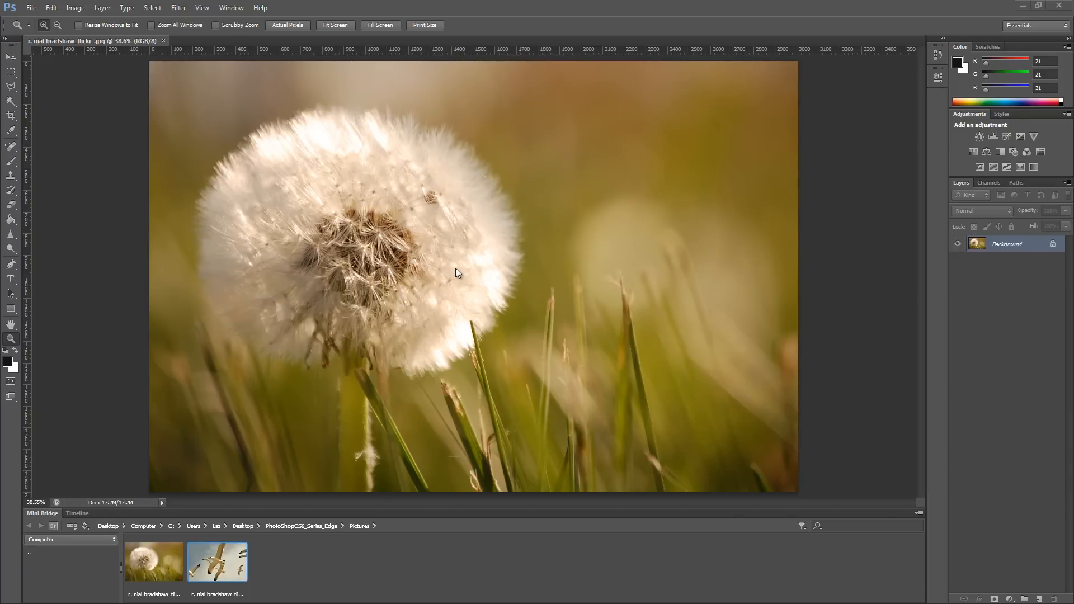
pyautogui.moveTo(11, 341)
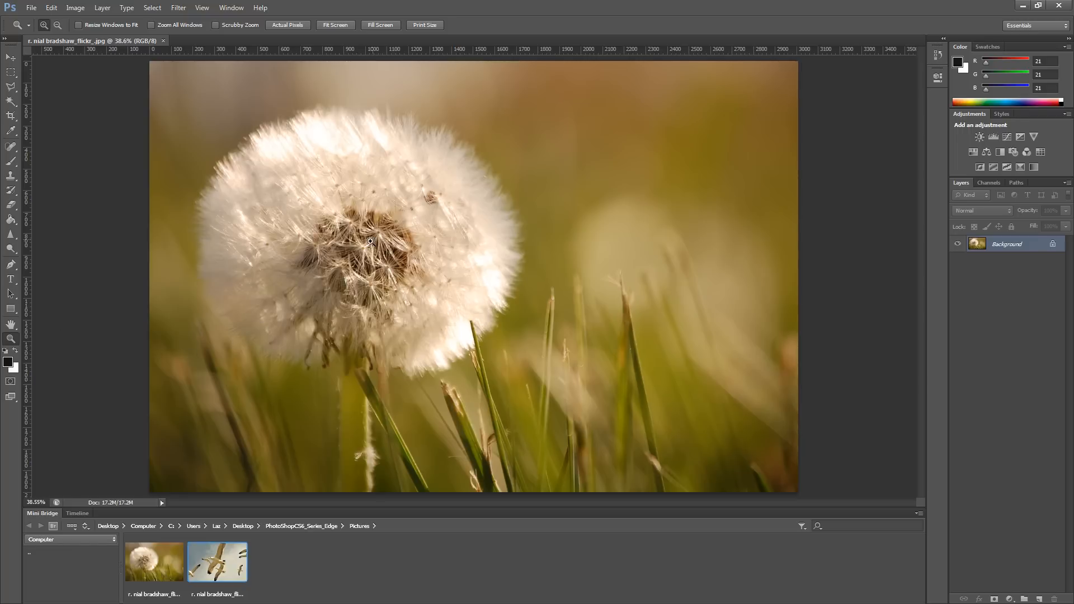
pyautogui.moveTo(369, 305)
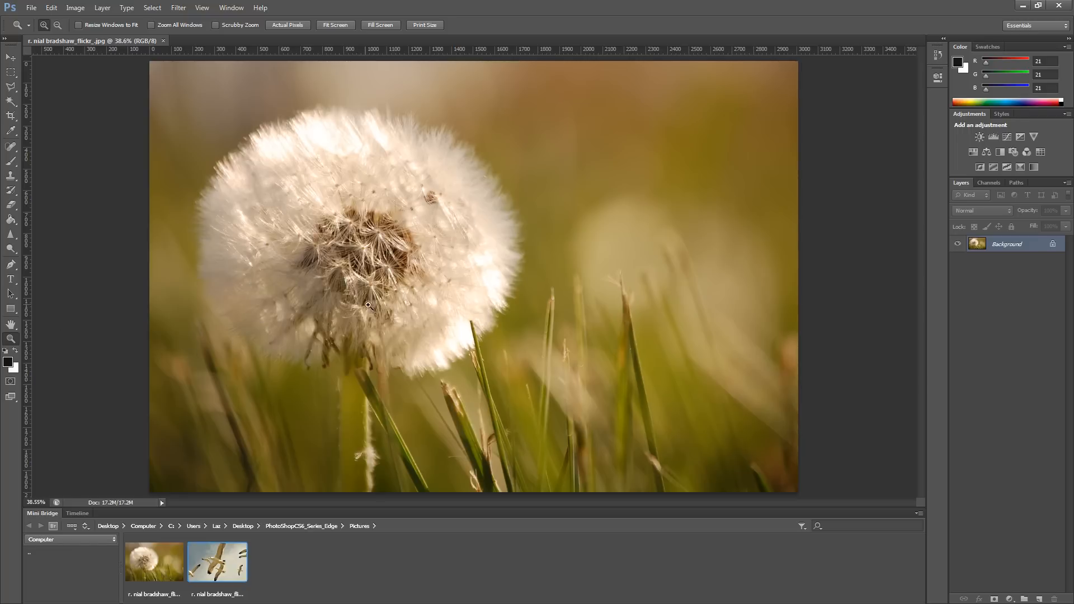
pyautogui.moveTo(254, 273)
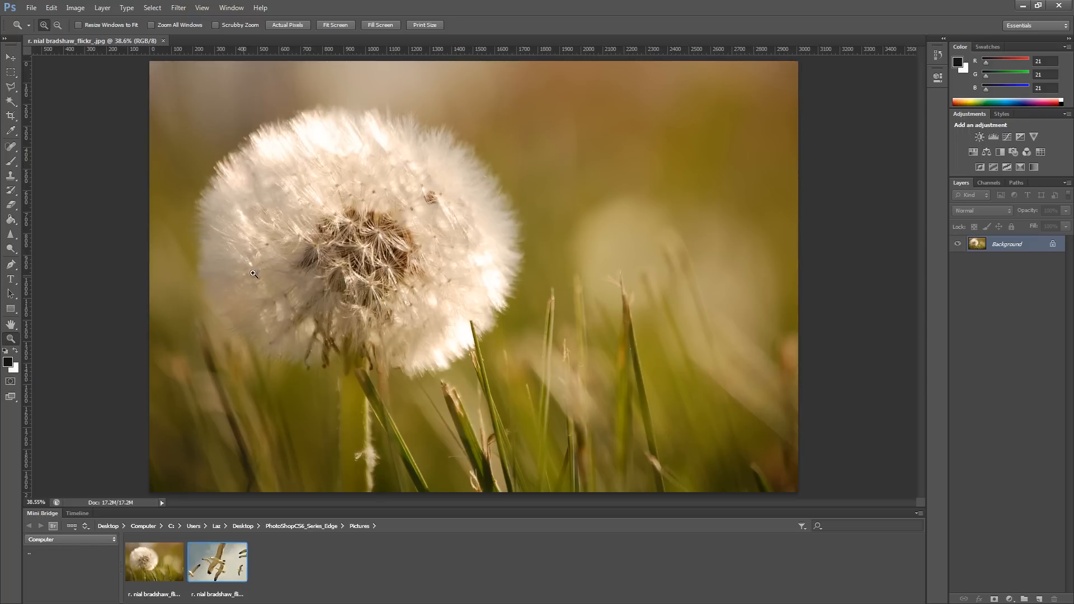
pyautogui.moveTo(10, 346)
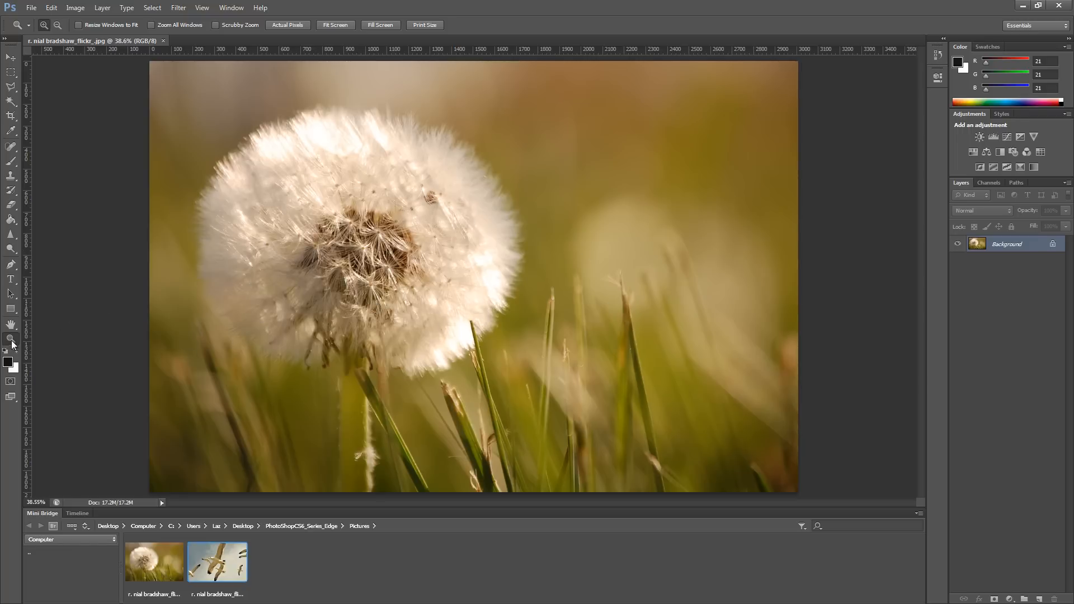
pyautogui.moveTo(208, 37)
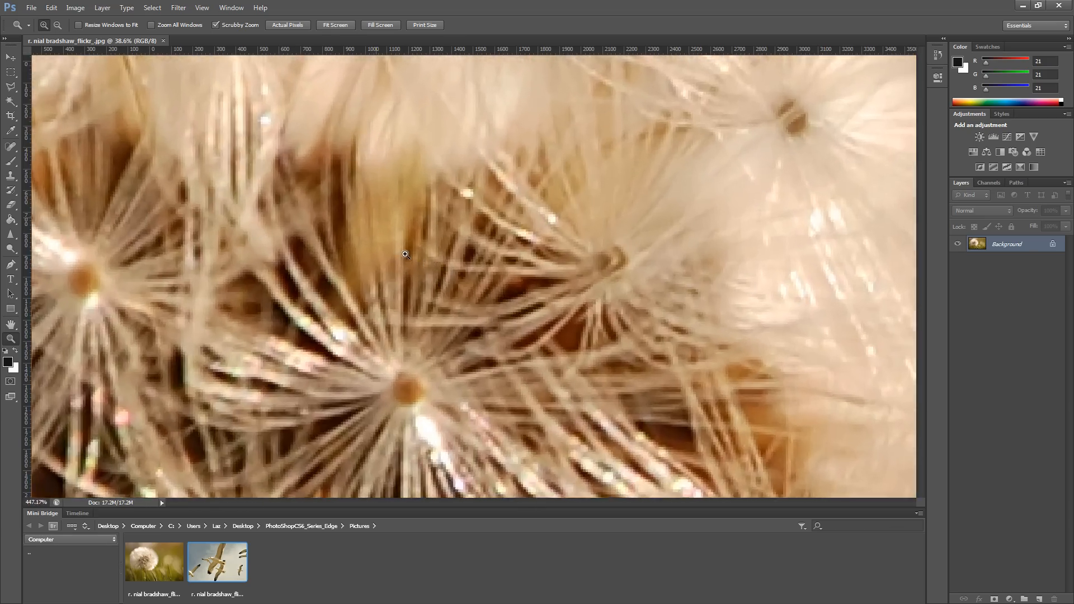
# Magnify the dandelion's seed head up to maximum 1200% zoom
pyautogui.click(404, 255)
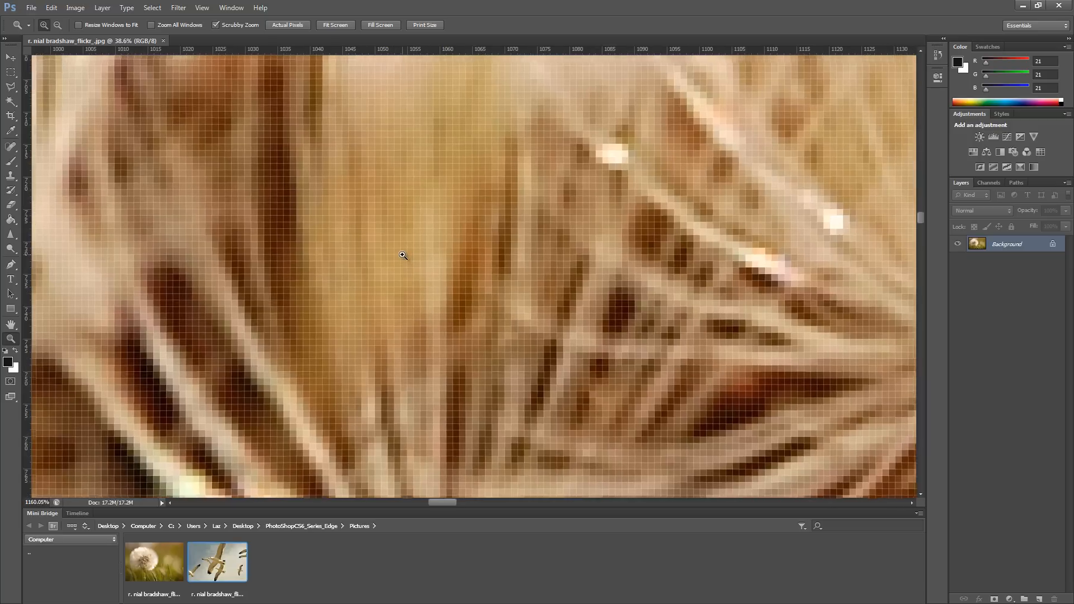
pyautogui.click(403, 256)
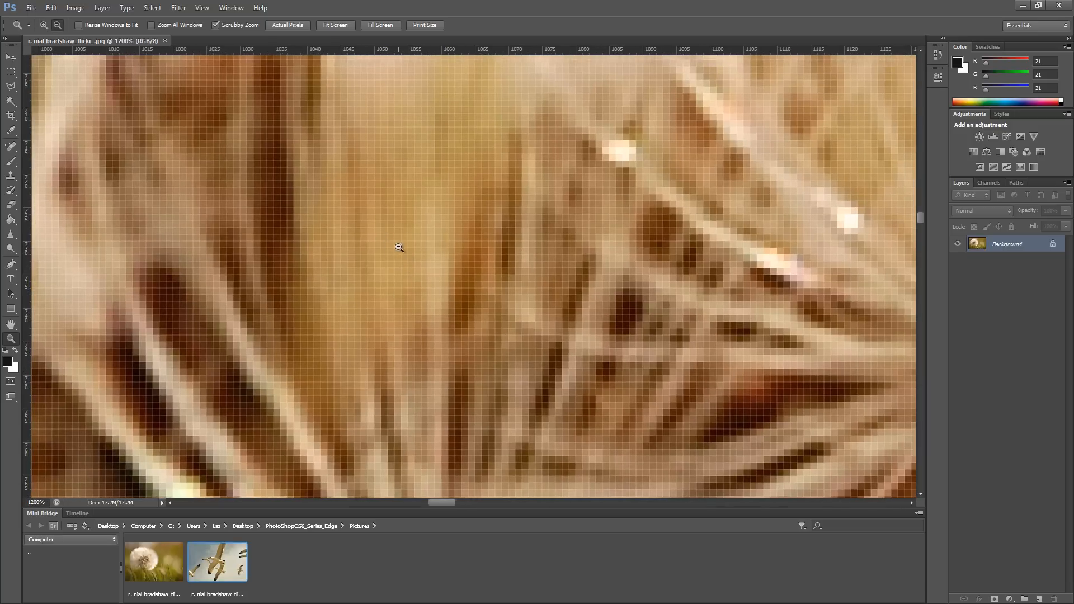
pyautogui.moveTo(387, 238)
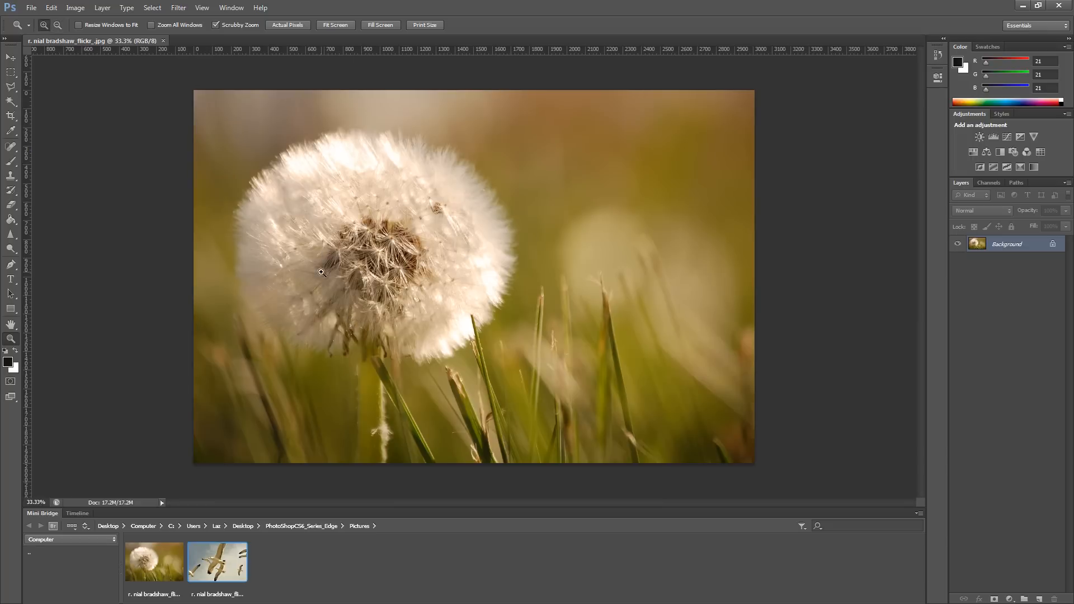
pyautogui.moveTo(328, 260)
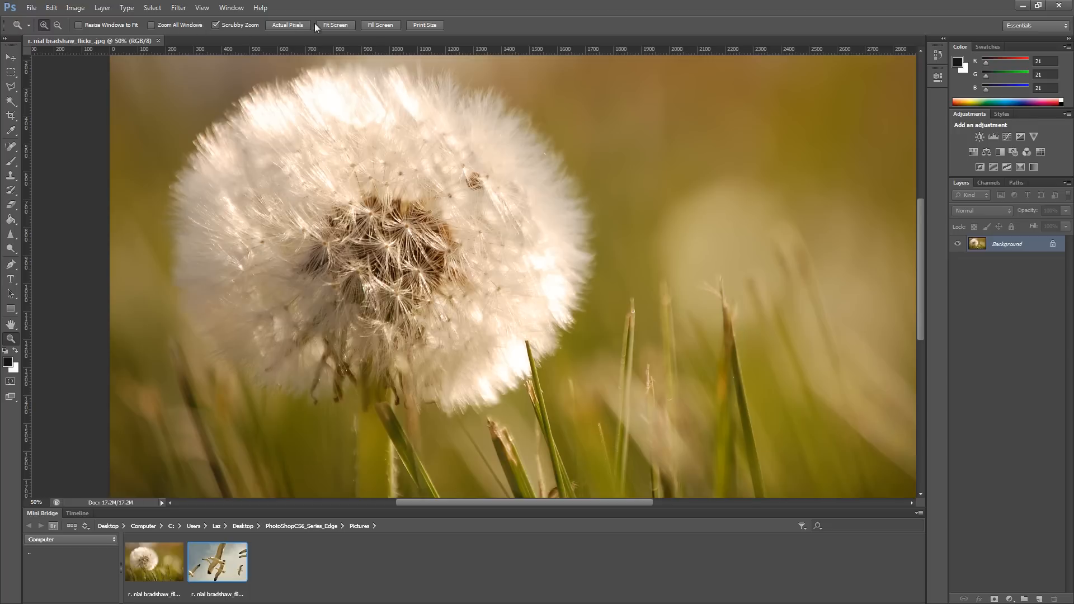
pyautogui.moveTo(302, 26)
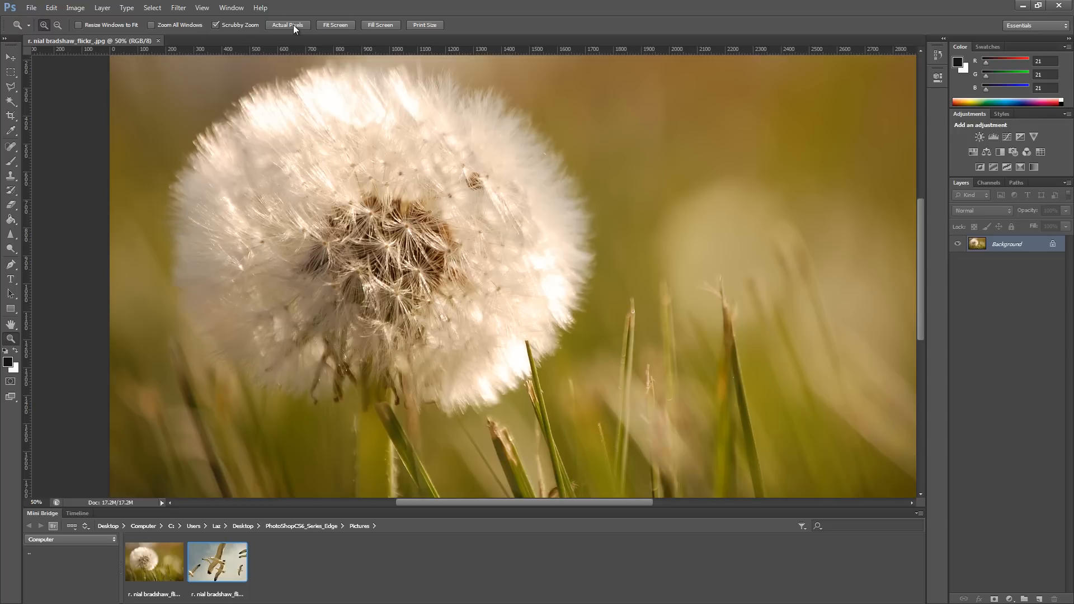
# Show the photo at 100% Actual Pixels, then Fit Screen, then Print Size
pyautogui.click(287, 25)
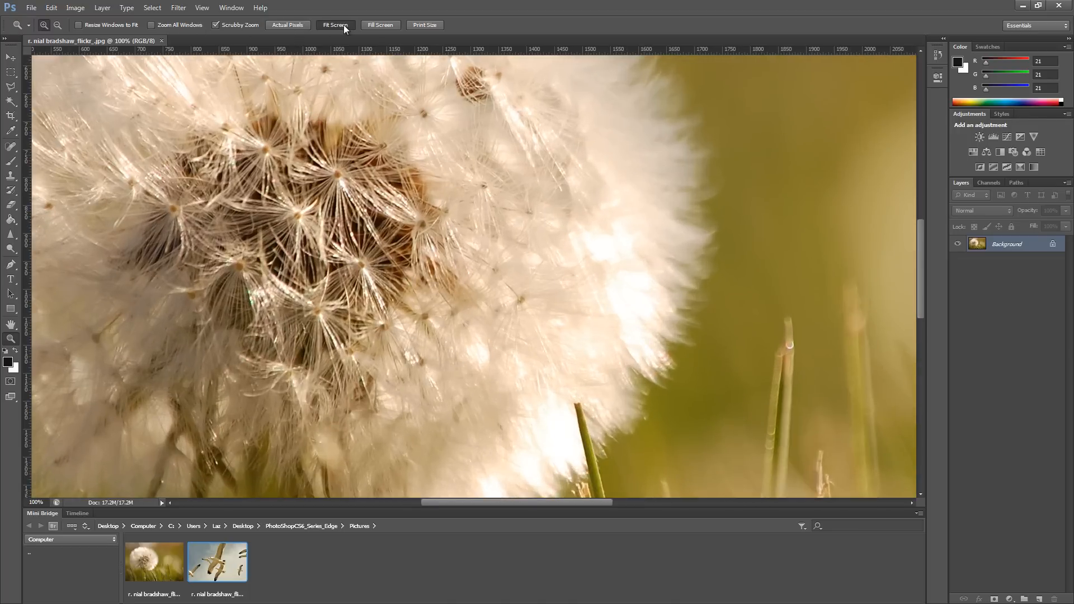
pyautogui.click(336, 25)
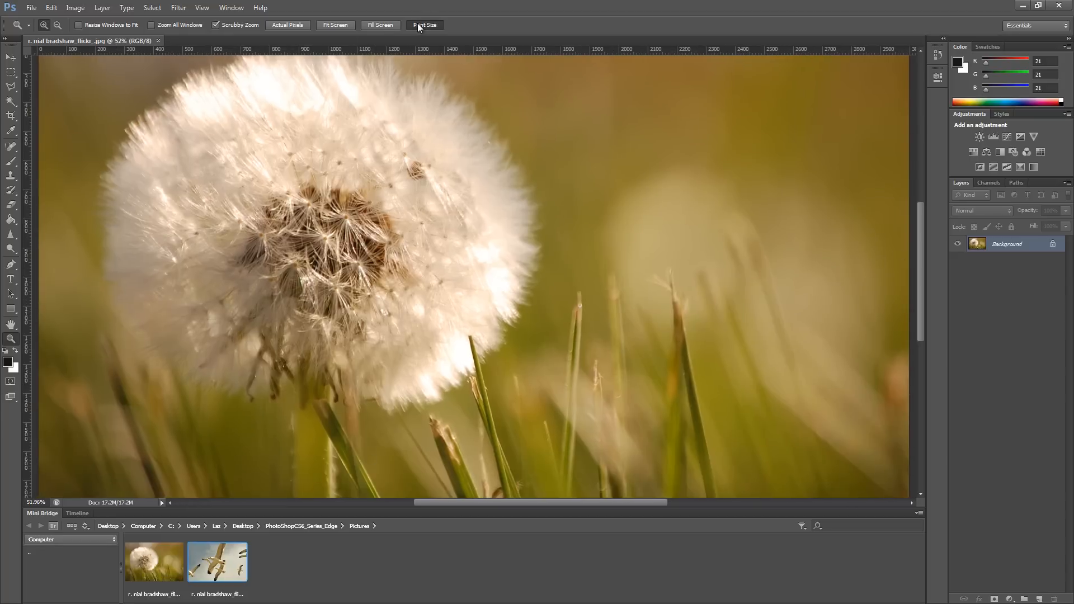
pyautogui.click(425, 25)
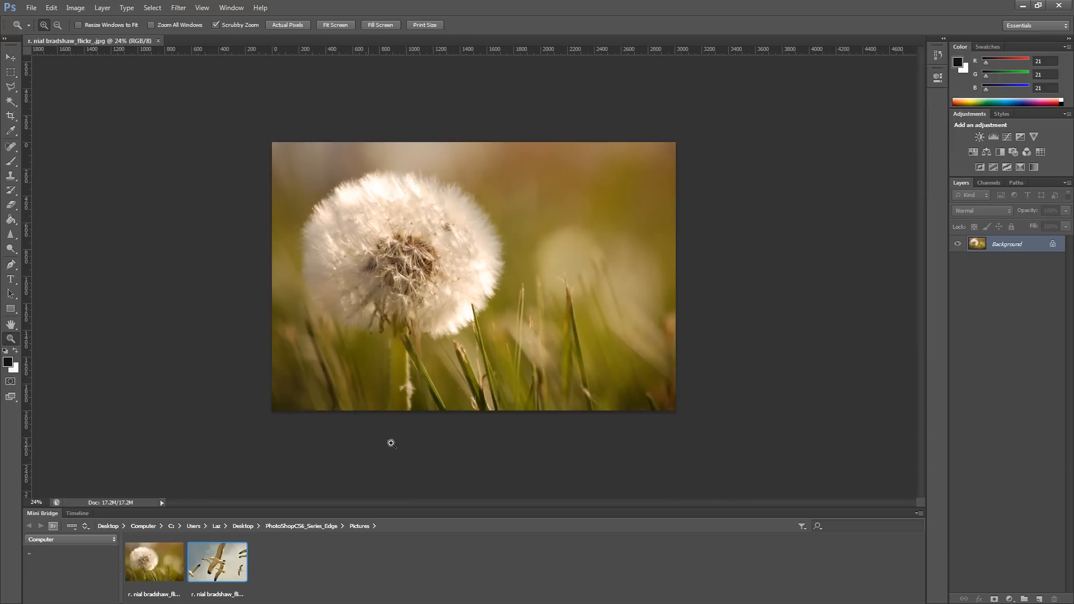
pyautogui.moveTo(708, 152)
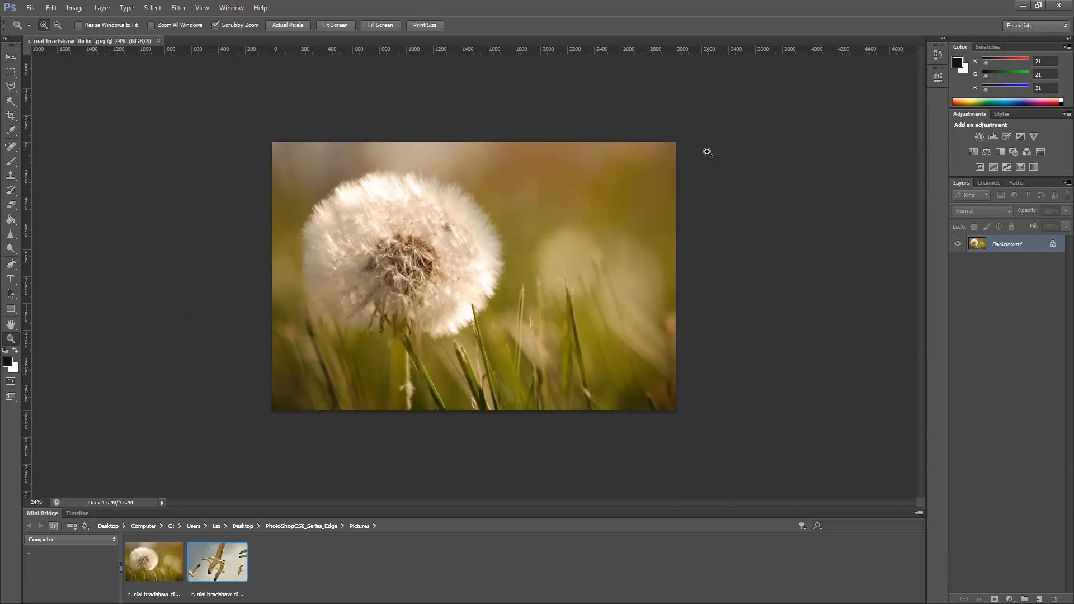
pyautogui.moveTo(41, 485)
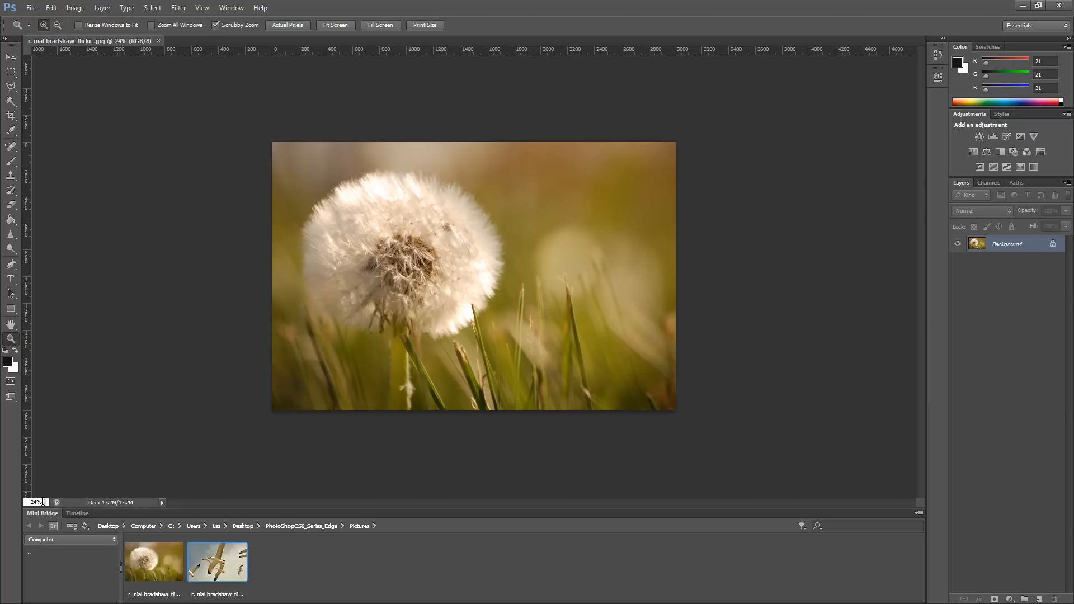
# Select the status bar zoom percentage field to enter a new value
pyautogui.tripleClick(35, 502)
pyautogui.write('34.27')
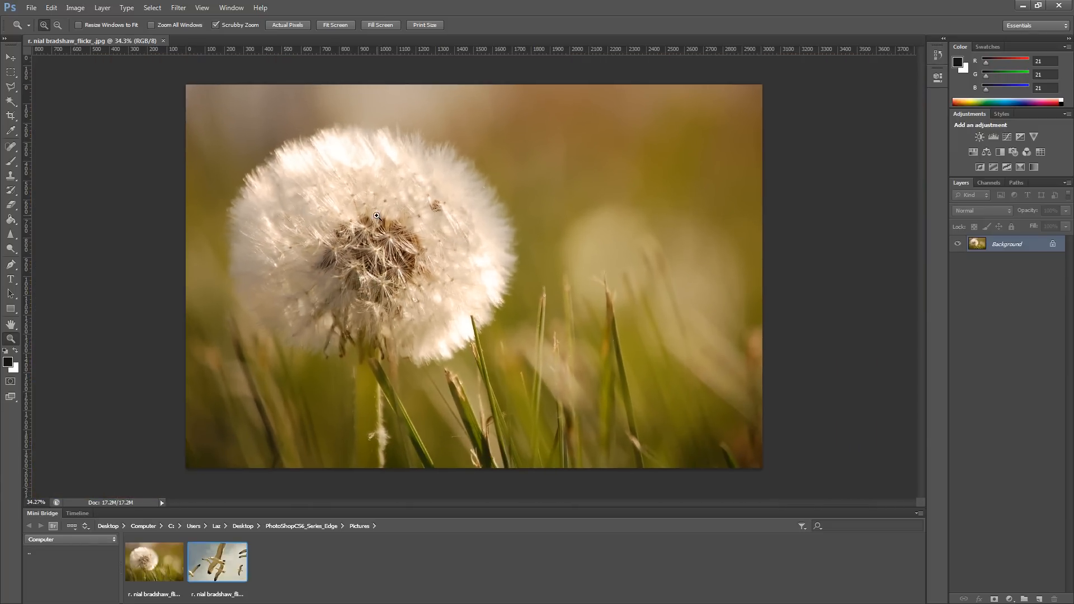
pyautogui.moveTo(386, 238)
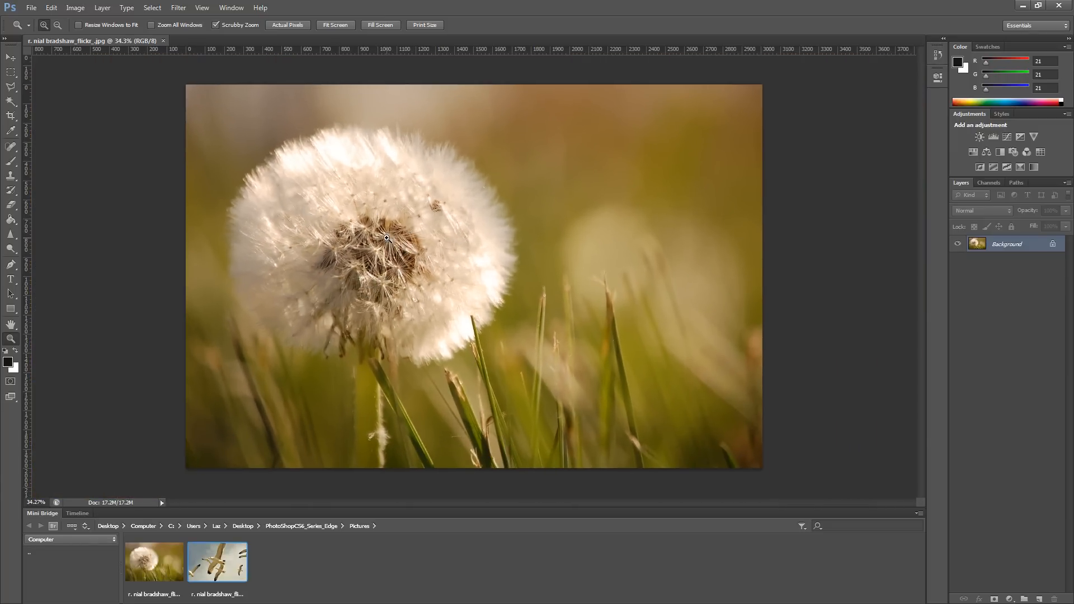
pyautogui.moveTo(181, 108)
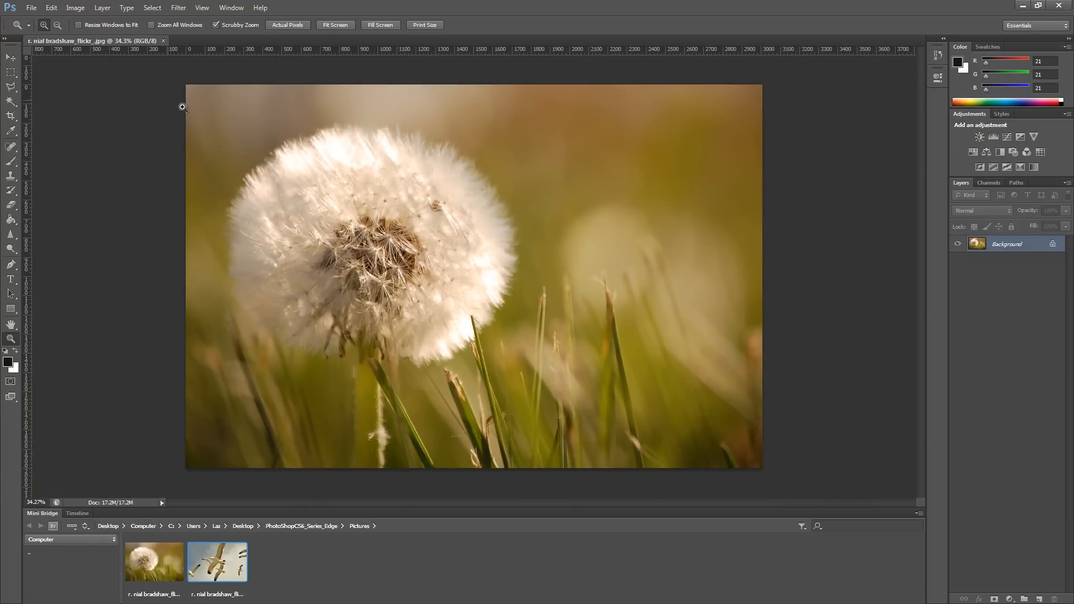
# Open the Edit menu to reach Preferences
pyautogui.click(51, 8)
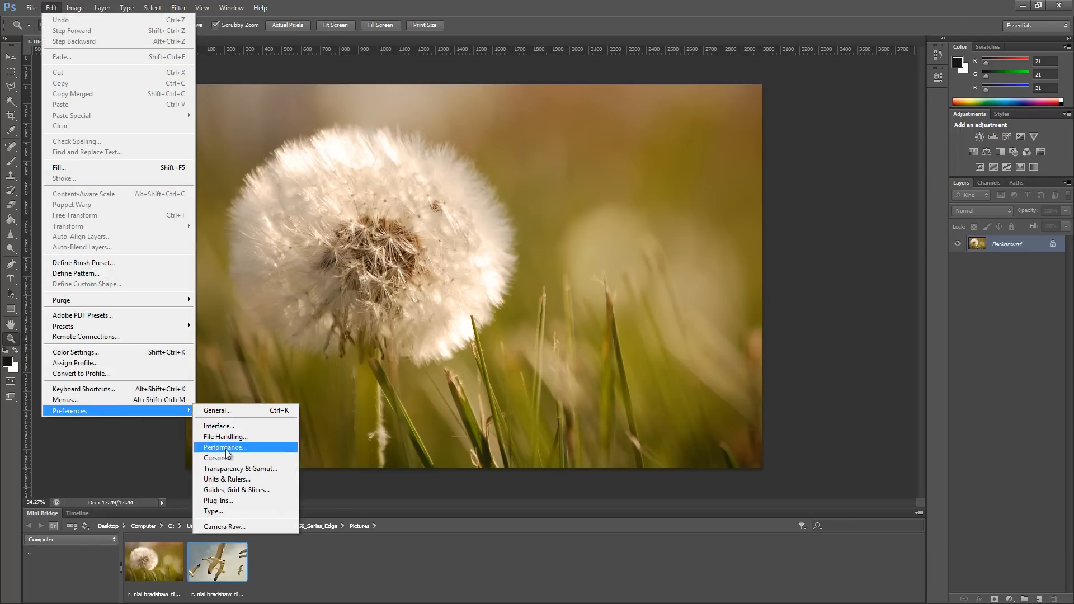
# Confirm Use Graphics Processor is enabled in Performance preferences and close with OK
pyautogui.click(225, 448)
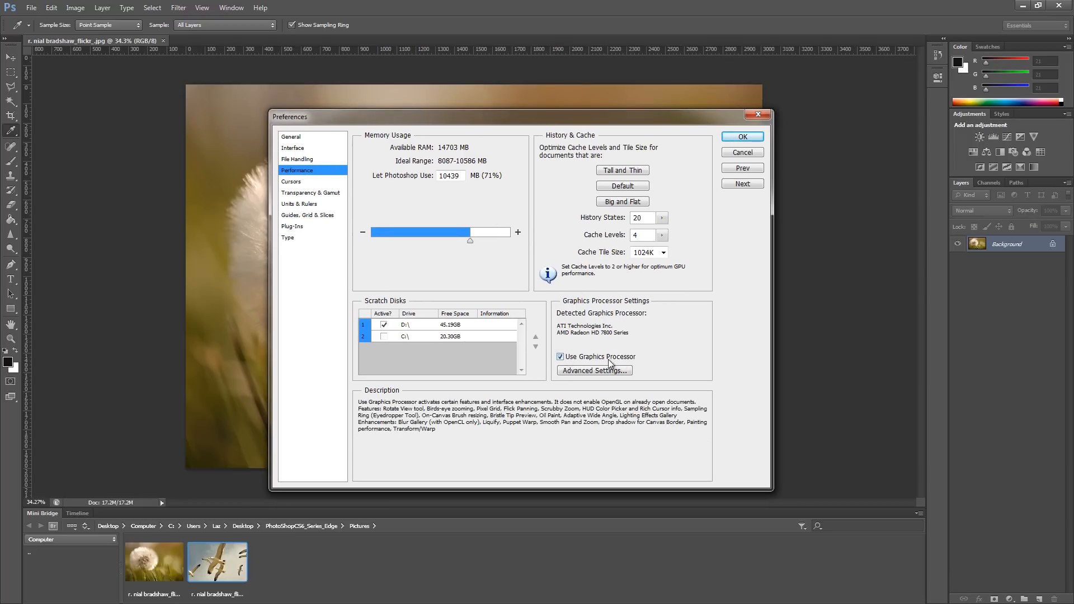
pyautogui.moveTo(582, 362)
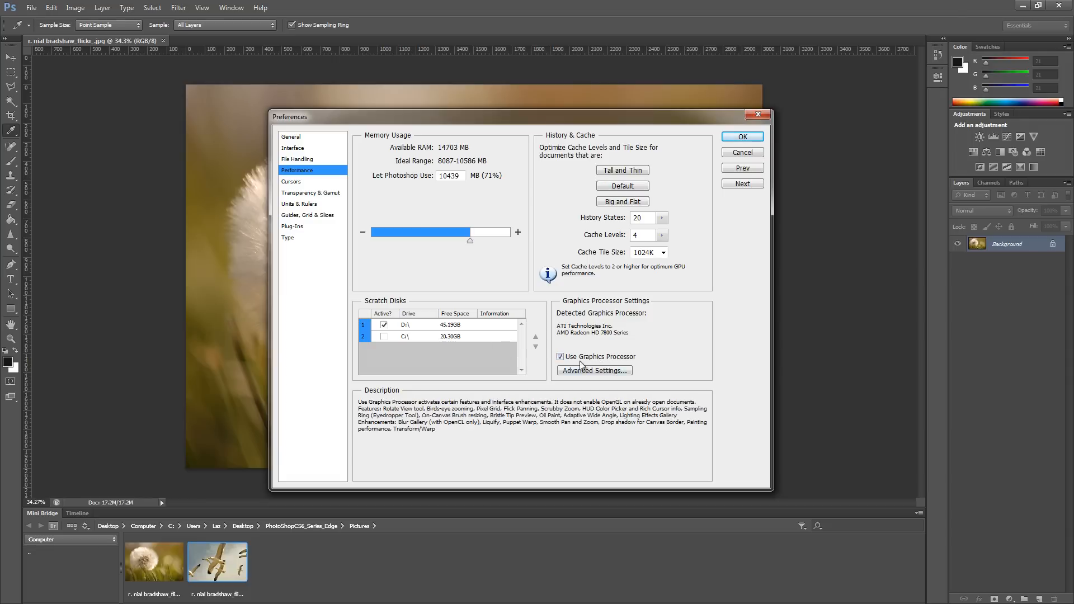
pyautogui.moveTo(724, 233)
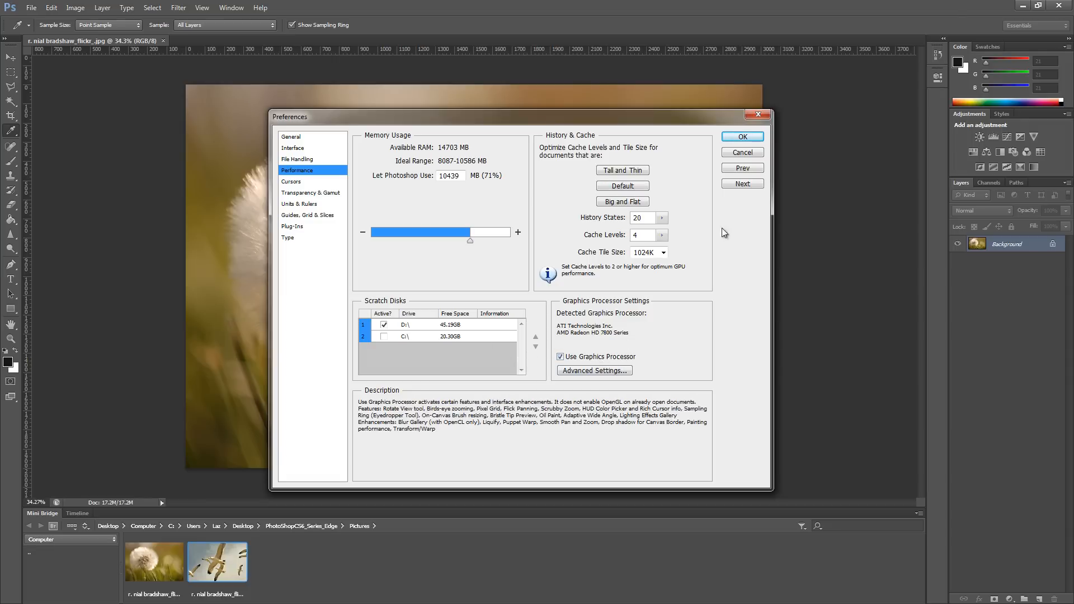
pyautogui.click(741, 136)
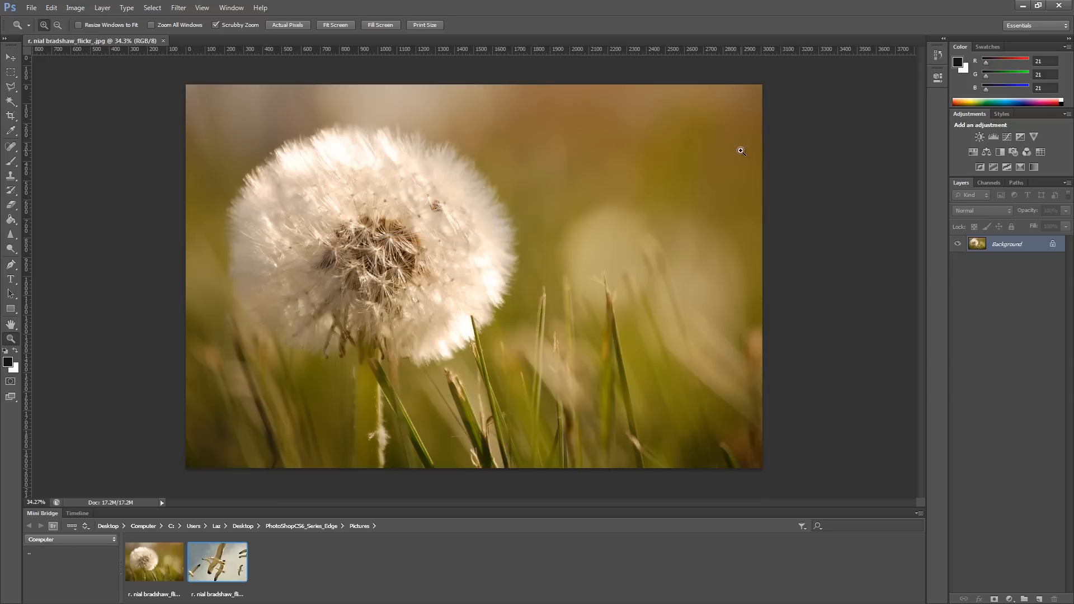
pyautogui.moveTo(247, 33)
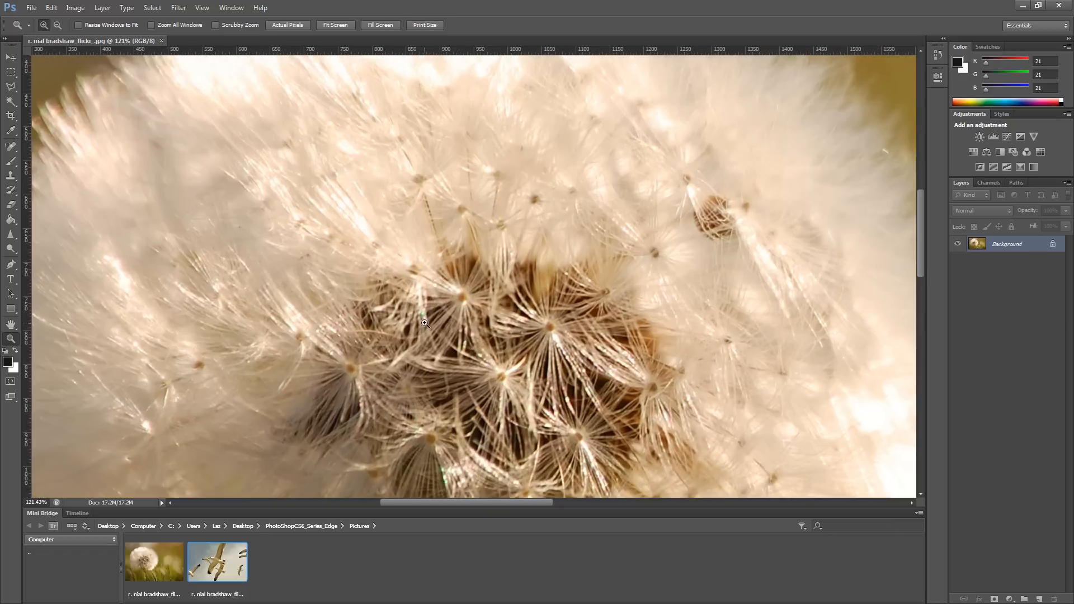
pyautogui.moveTo(415, 265)
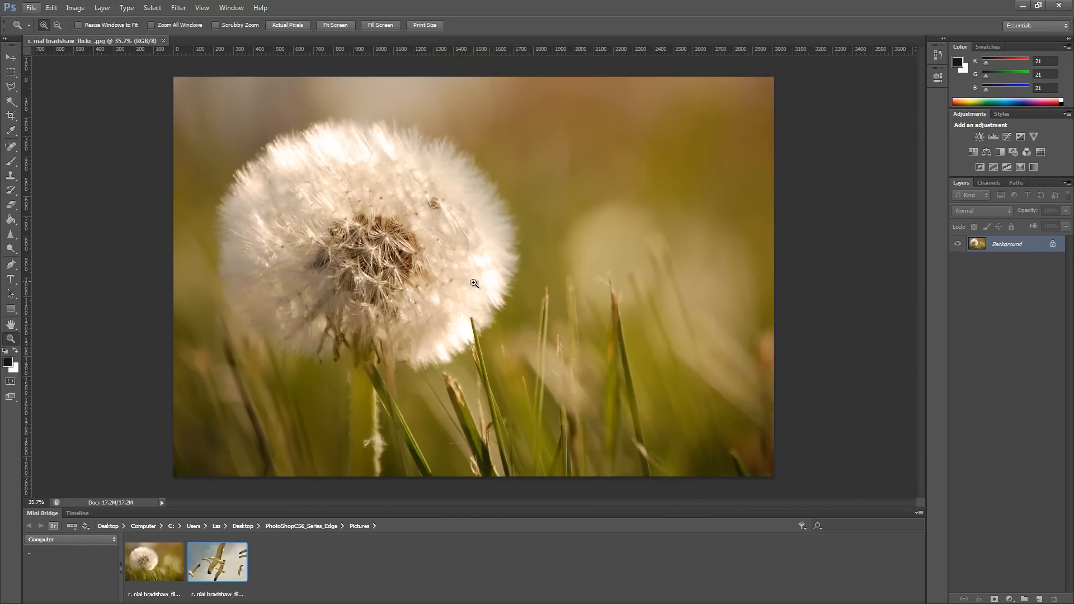
pyautogui.moveTo(500, 285)
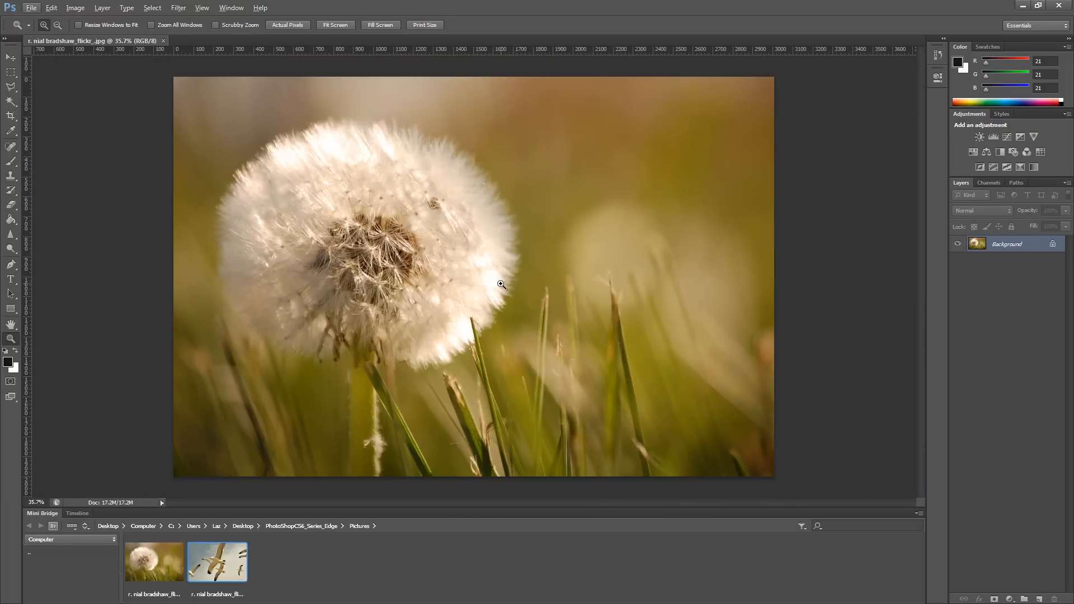
pyautogui.moveTo(488, 259)
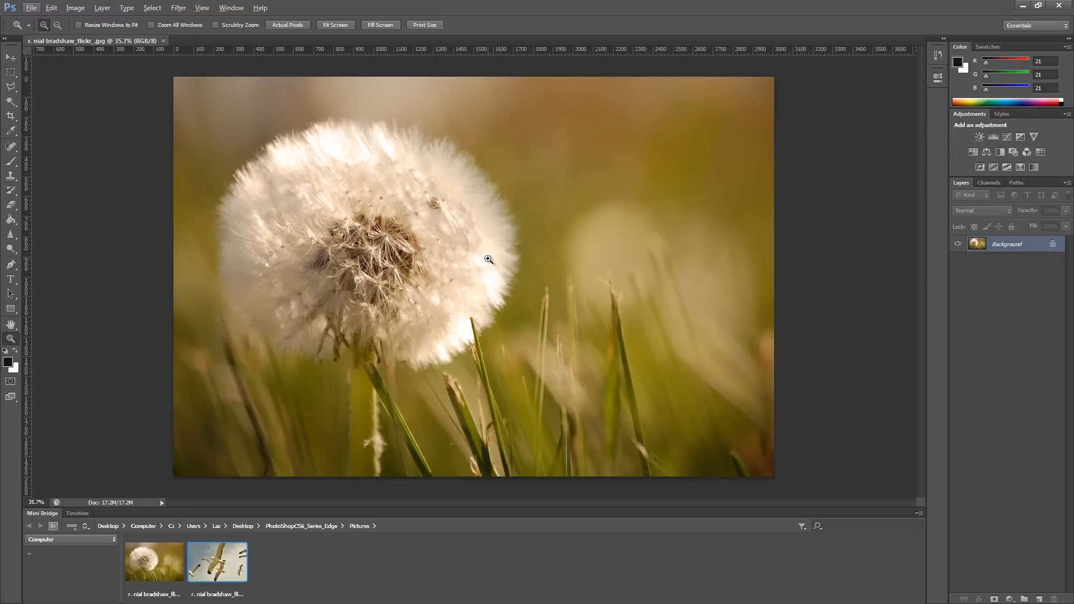
# Zoom in on the seed head's right edge and nearby grass
pyautogui.click(488, 259)
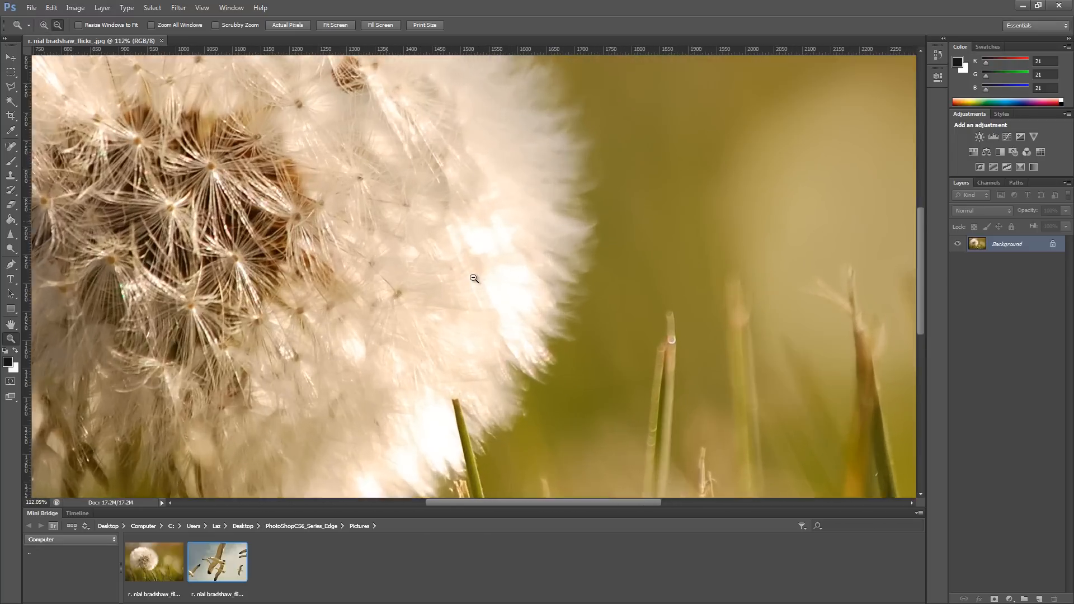